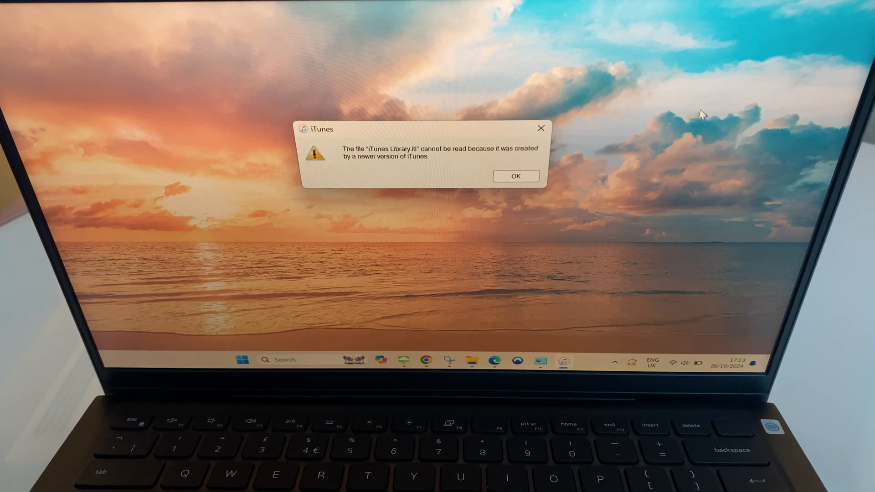
mouse_move(525, 178)
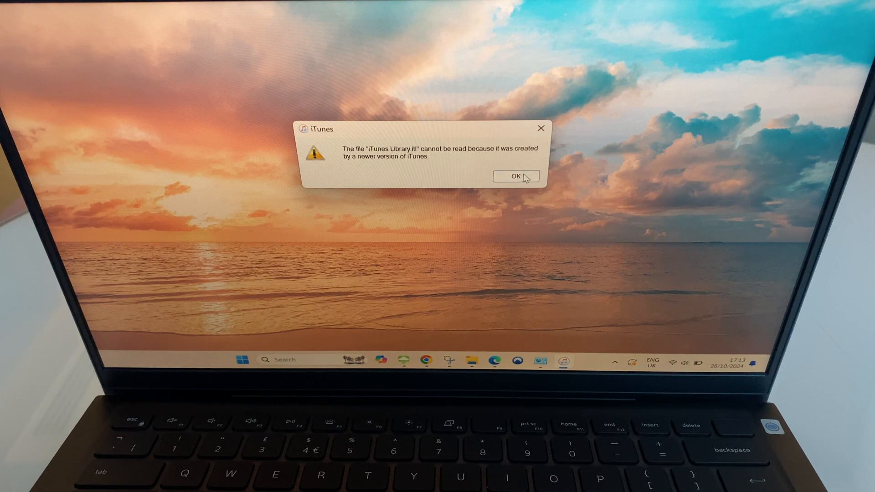
- Dismiss the iTunes error that iTunes Library.itl was created by a newer version
click(515, 176)
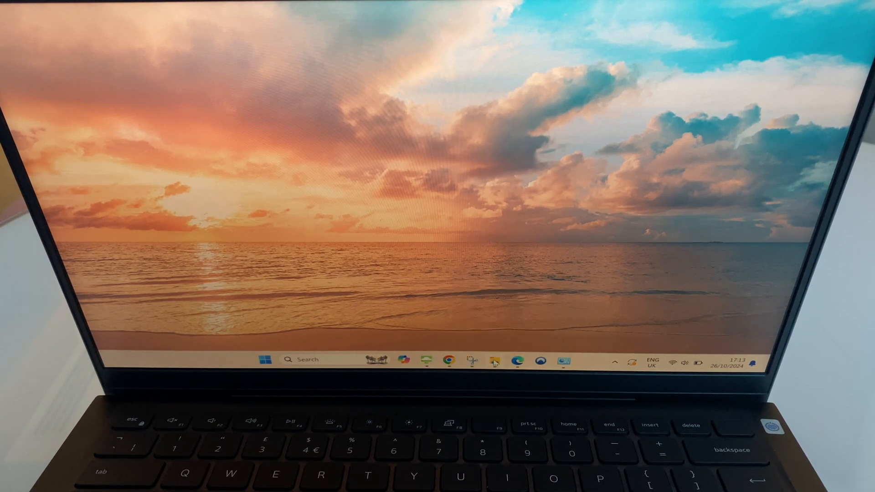
- Launch File Explorer and open the Users folder on OS (C:)
click(493, 360)
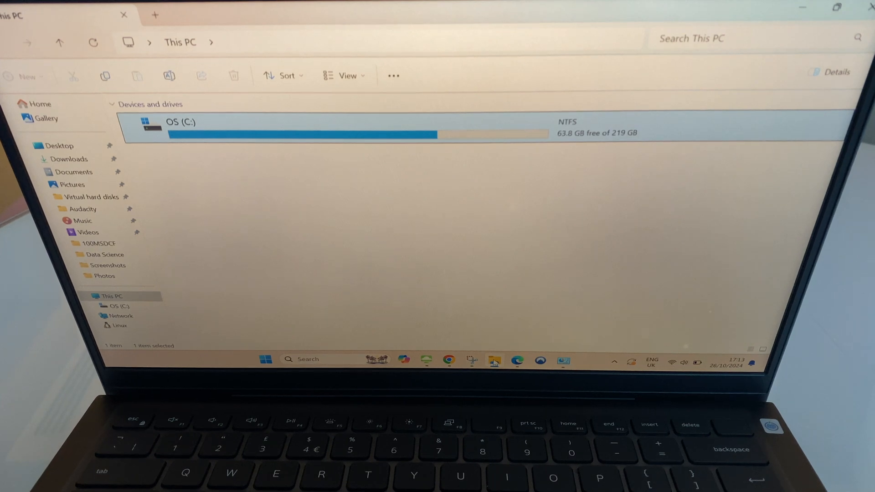
click(111, 296)
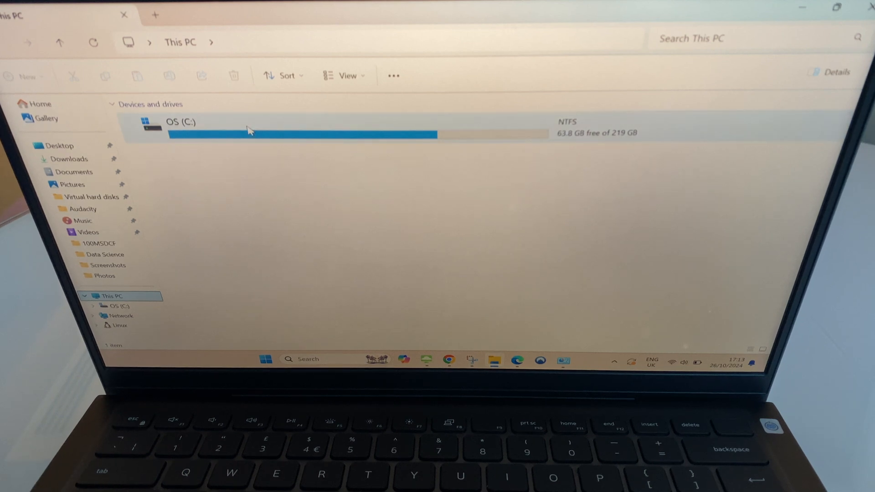
double_click(181, 122)
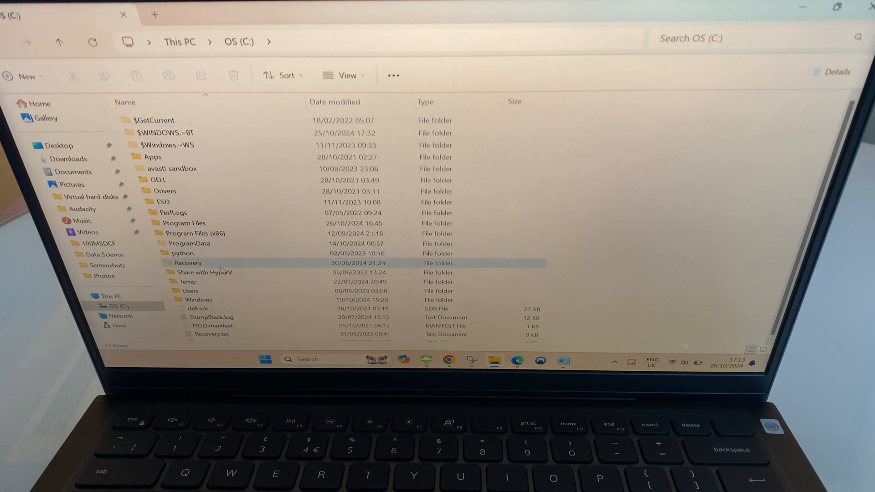
click(189, 290)
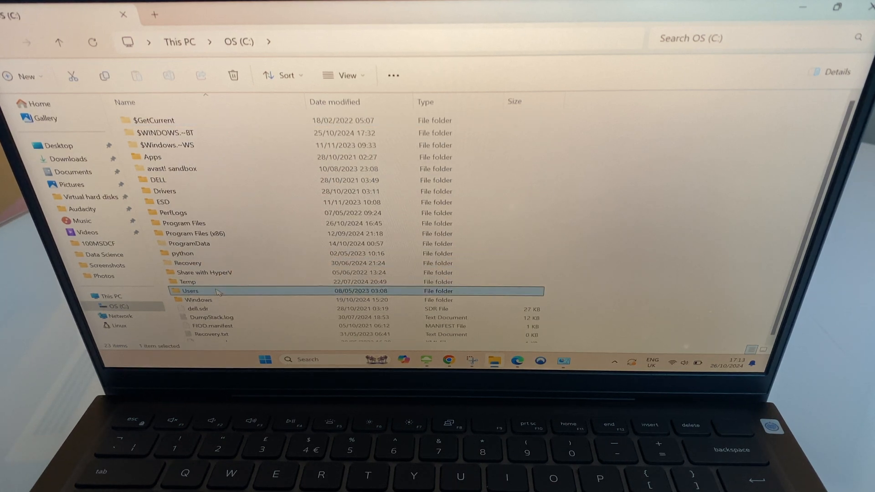
double_click(189, 291)
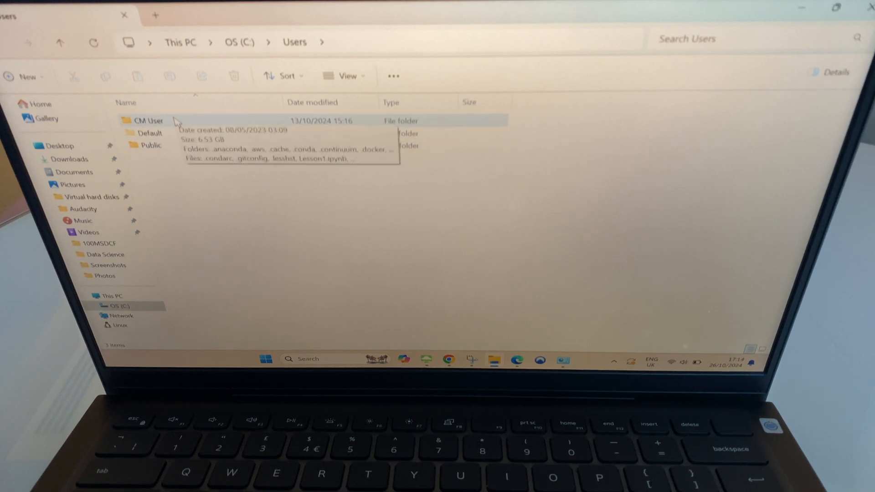
- Open your user profile folder and then its Music folder
click(147, 120)
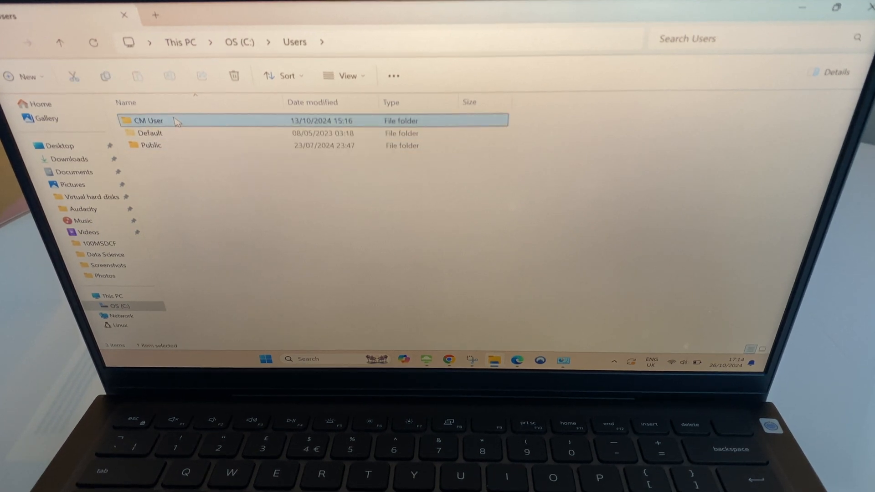
double_click(148, 120)
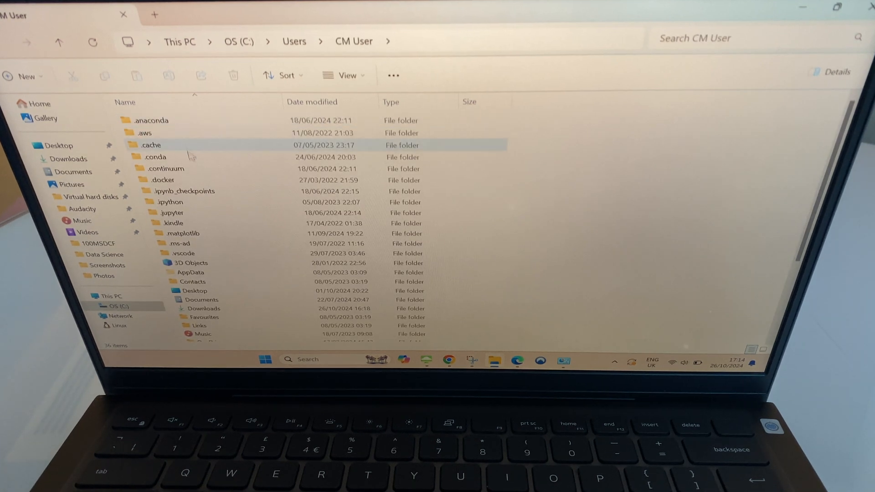
click(201, 334)
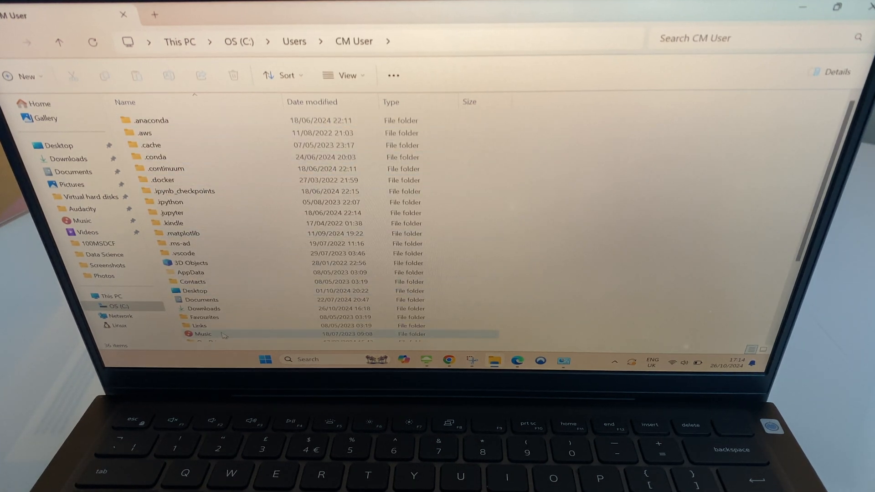
double_click(205, 334)
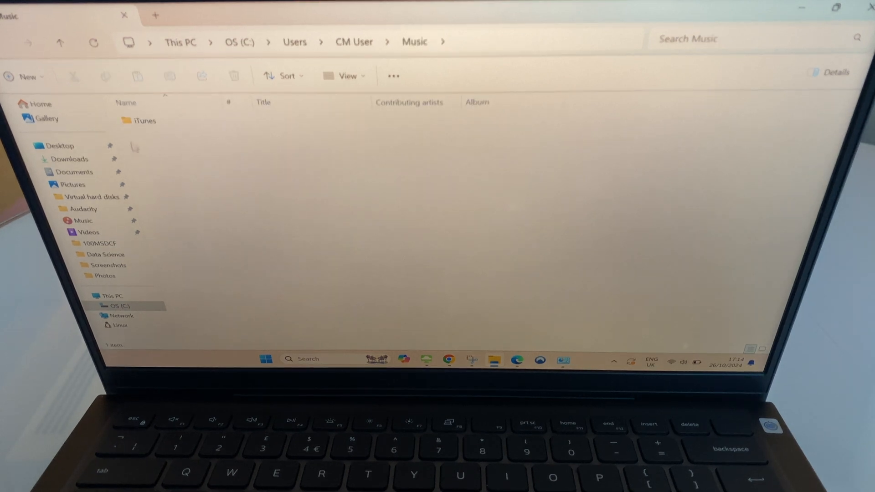
- Open the iTunes folder and select the iTunes Library.itl file
click(144, 121)
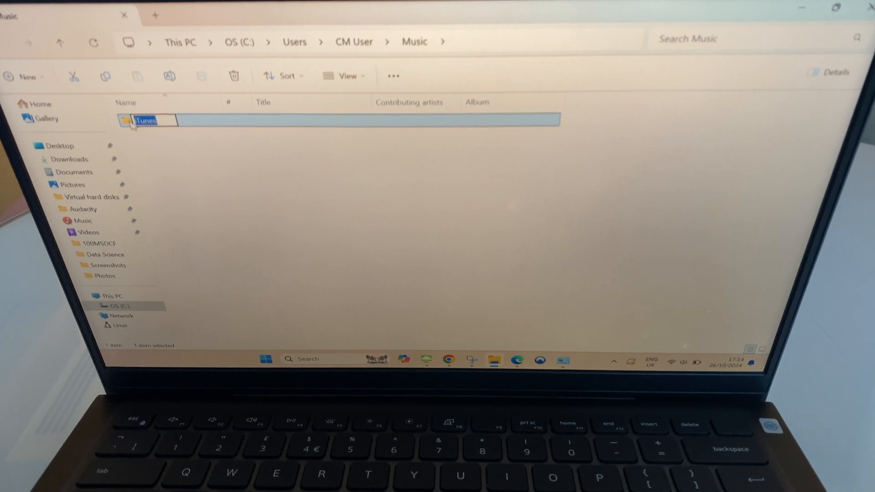
double_click(145, 120)
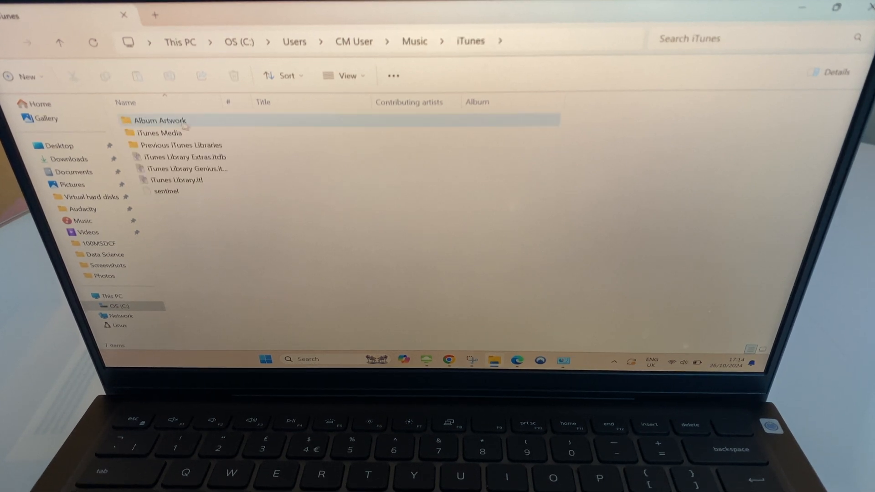
click(176, 180)
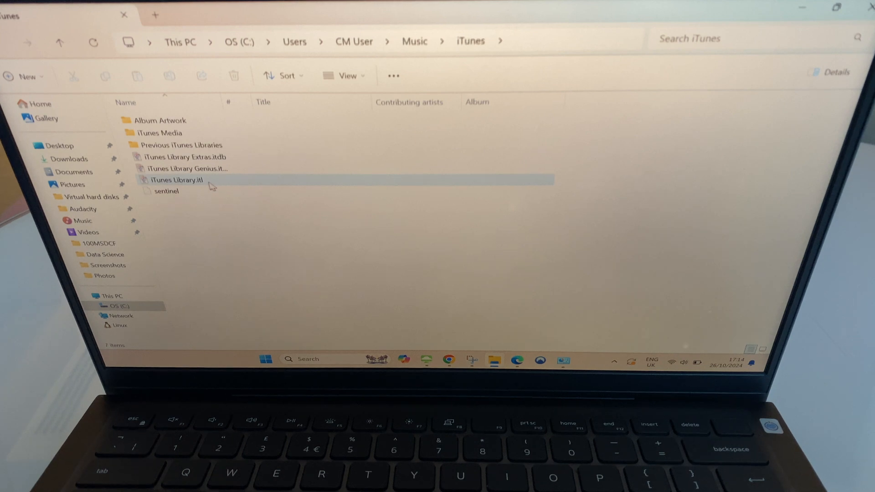
mouse_move(179, 179)
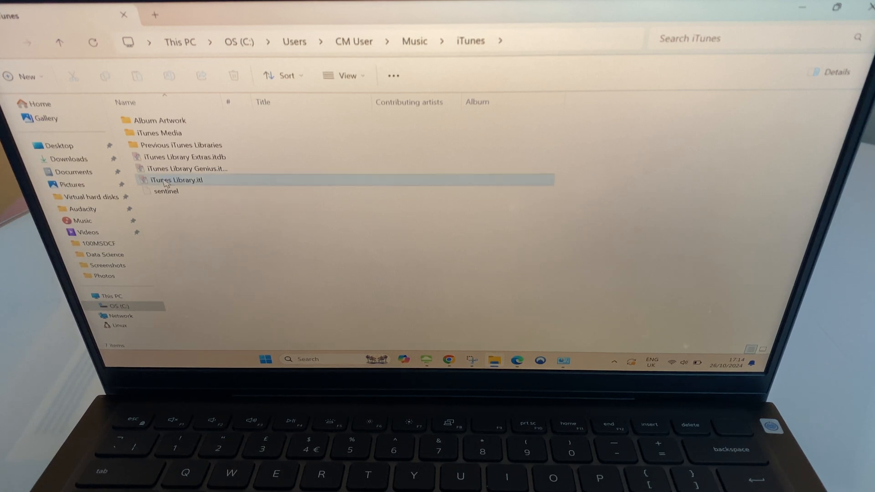
- Rename iTunes Library.itl to 'old iTunes Library.itl'
right_click(176, 179)
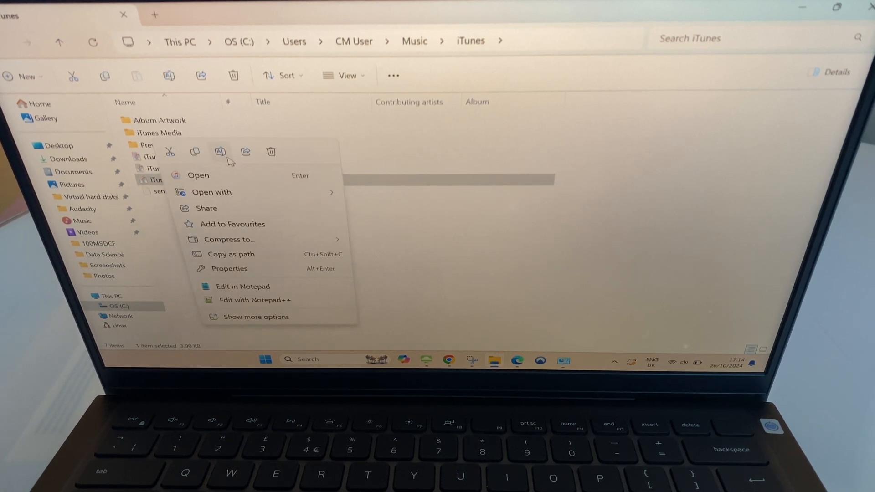
click(220, 152)
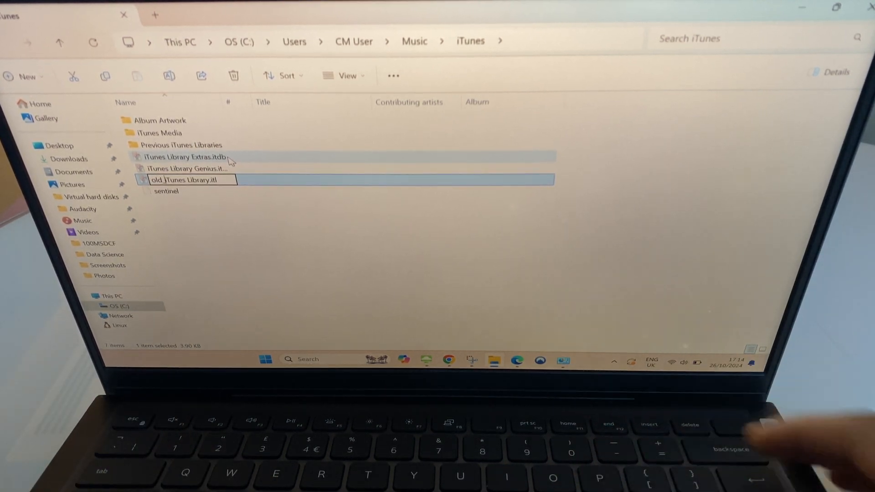
key(Return)
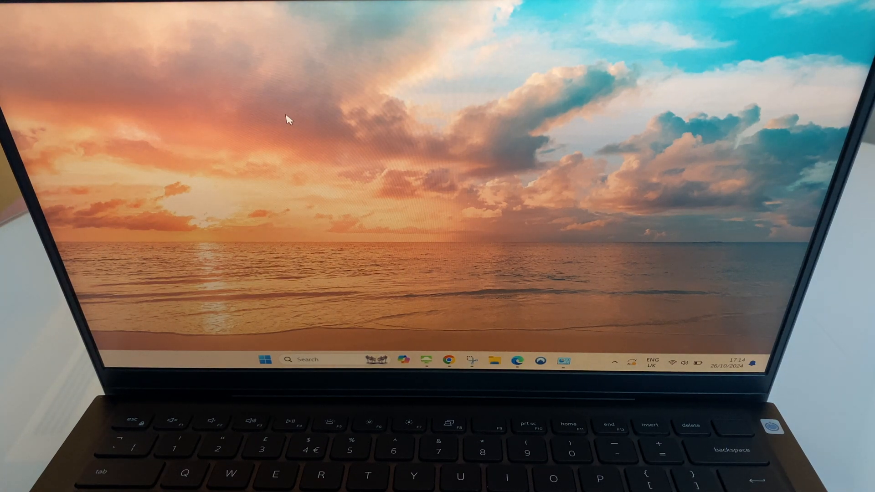
- Relaunch iTunes from the taskbar to confirm it opens to an empty Music library
click(564, 360)
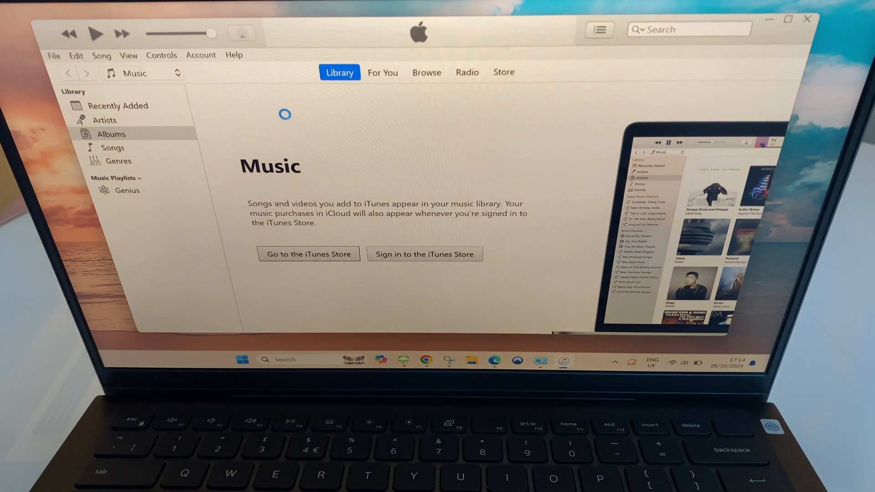